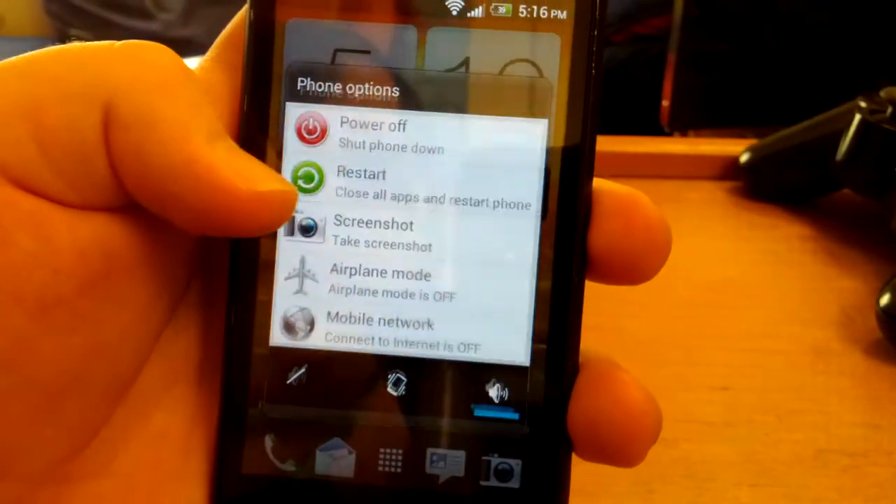
# Step: Choose Restart then Reboot in Phone options so the HTC boot screen appears
pyautogui.click(361, 189)
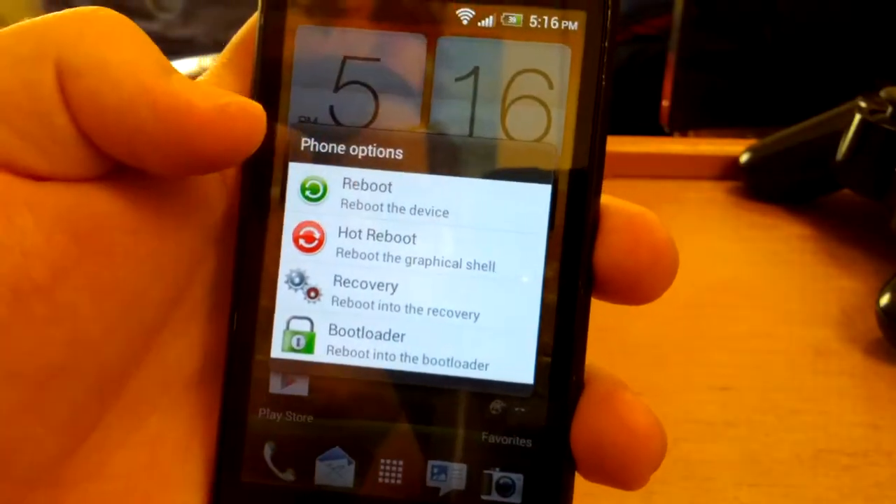
pyautogui.click(366, 196)
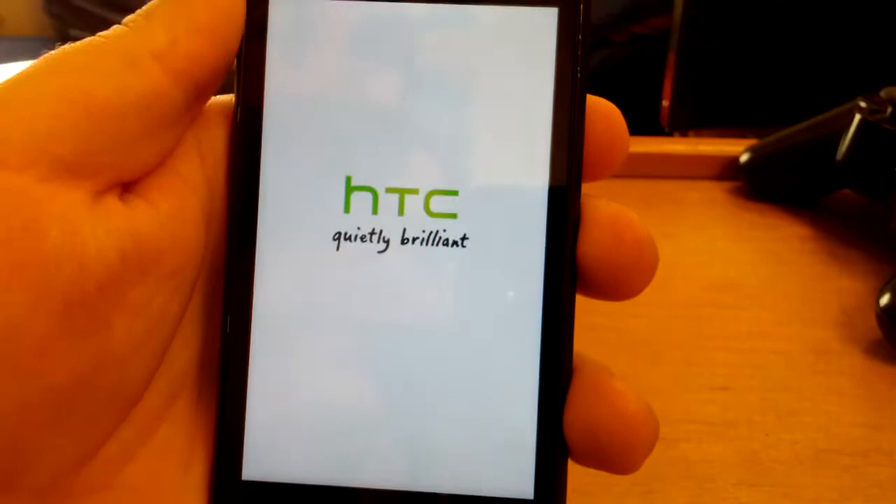